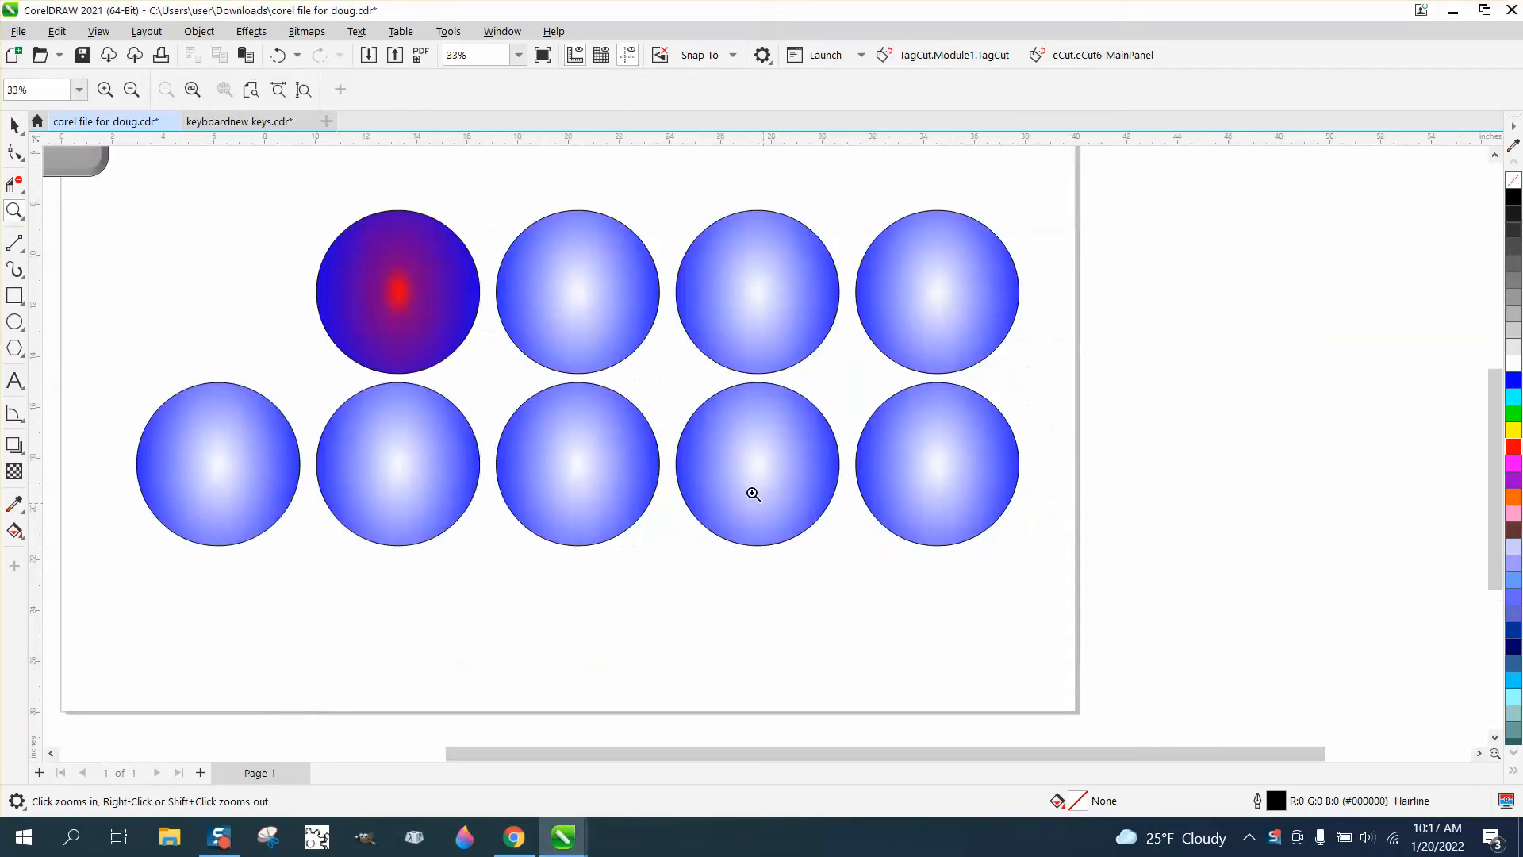
{"action": "mouse_move", "coordinate": [910, 304]}
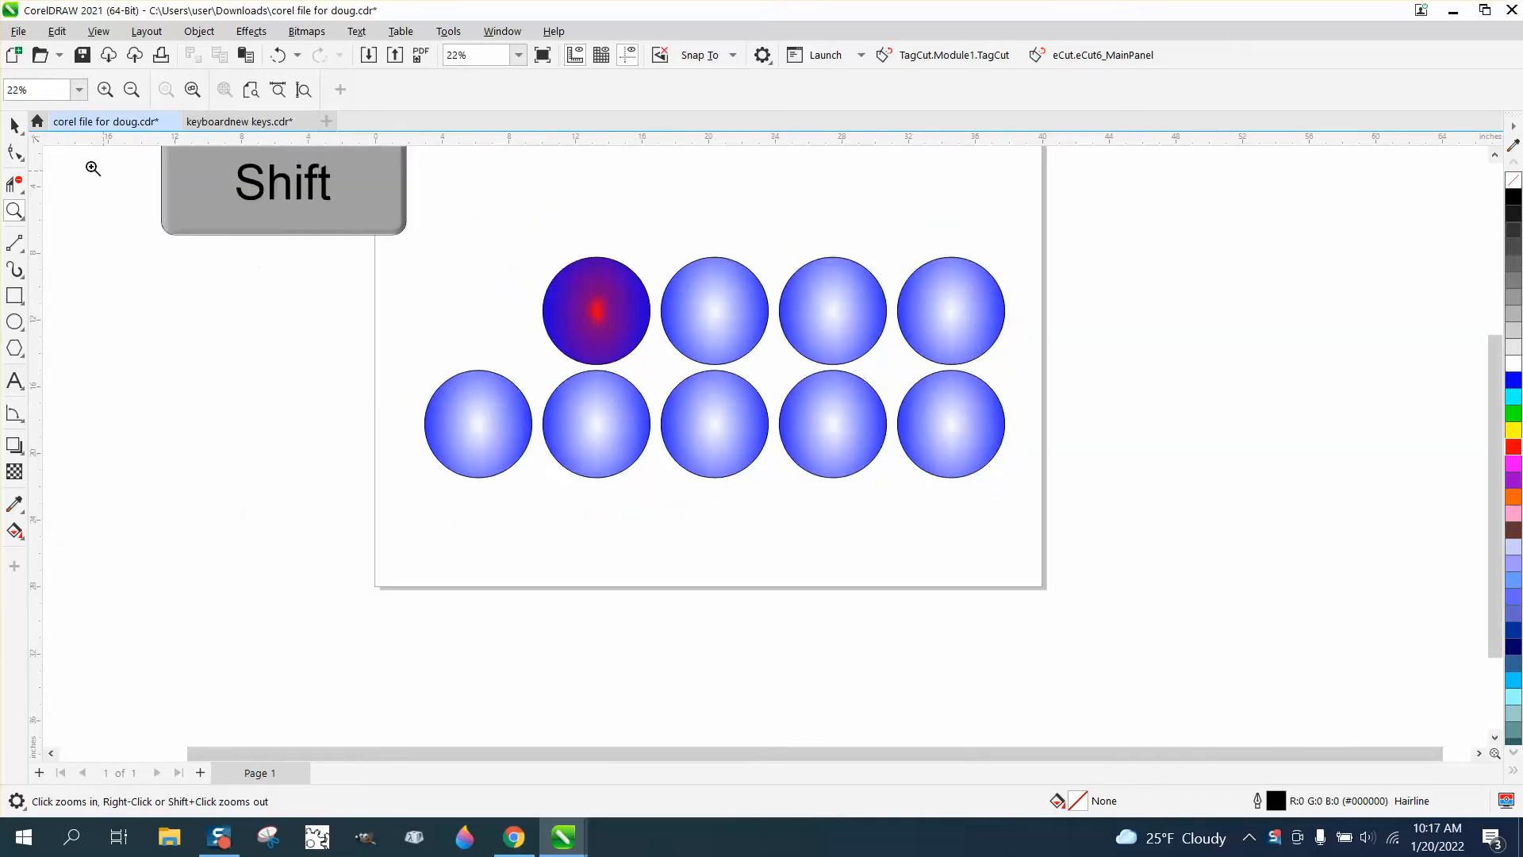
- Marquee-select the grid circles with the Pick tool and deselect the red-centred one
{"action": "left_click", "coordinate": [14, 124]}
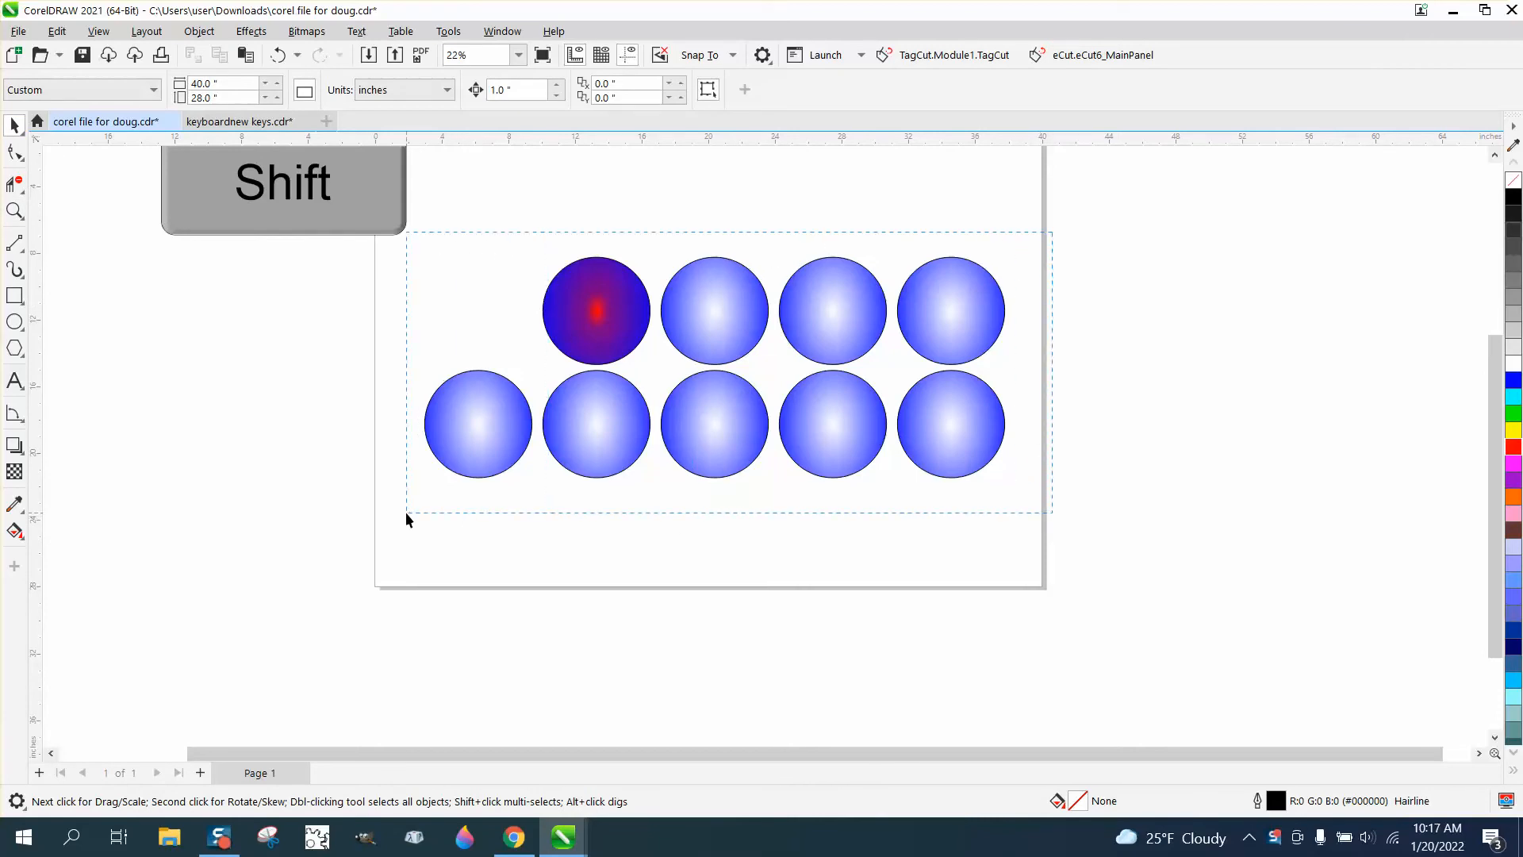
{"action": "left_click", "coordinate": [595, 425]}
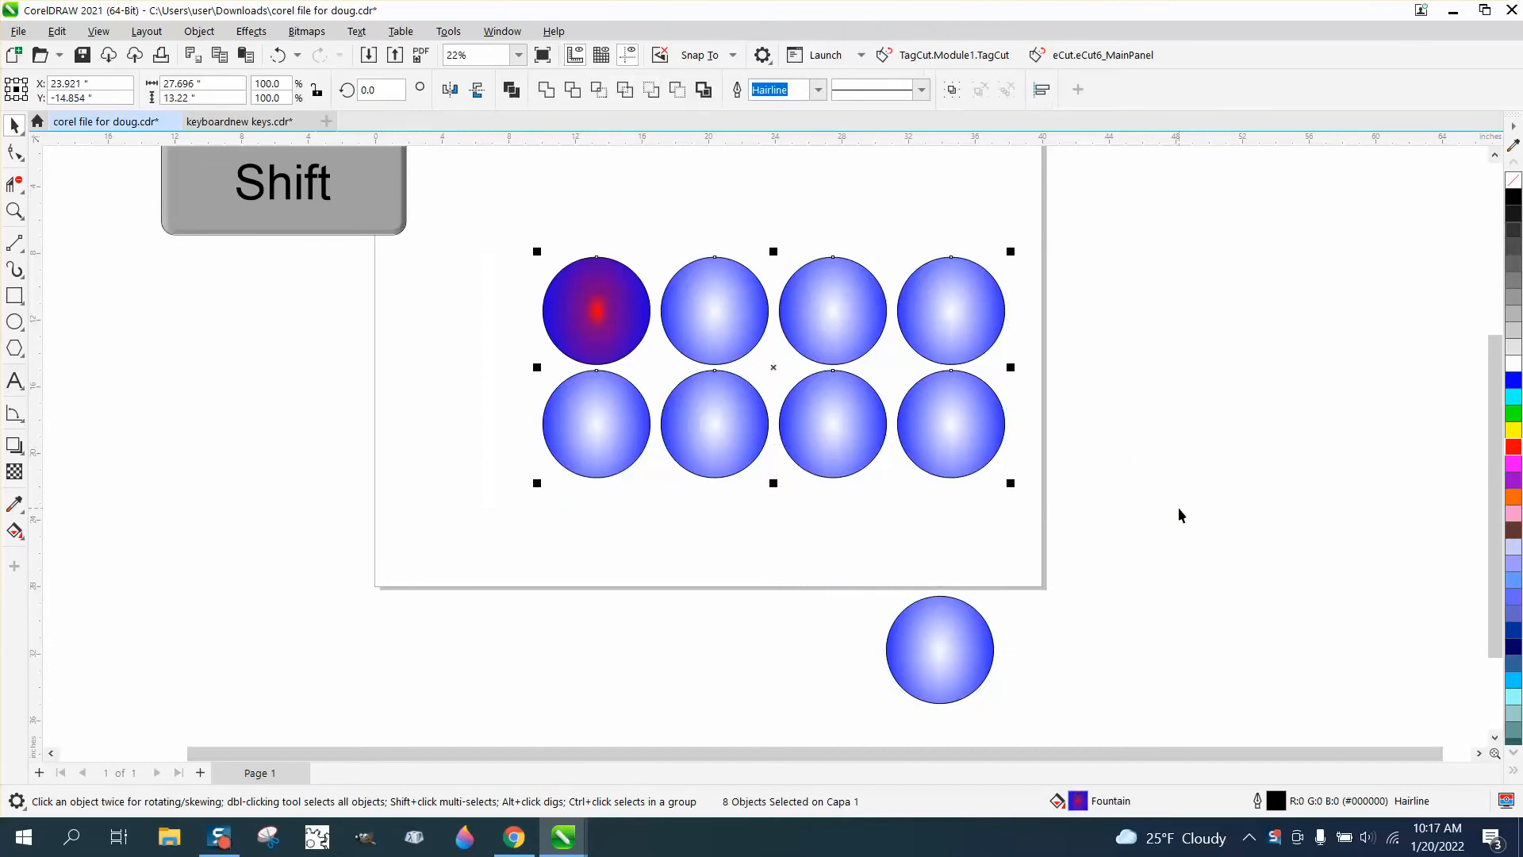
{"action": "mouse_move", "coordinate": [404, 236]}
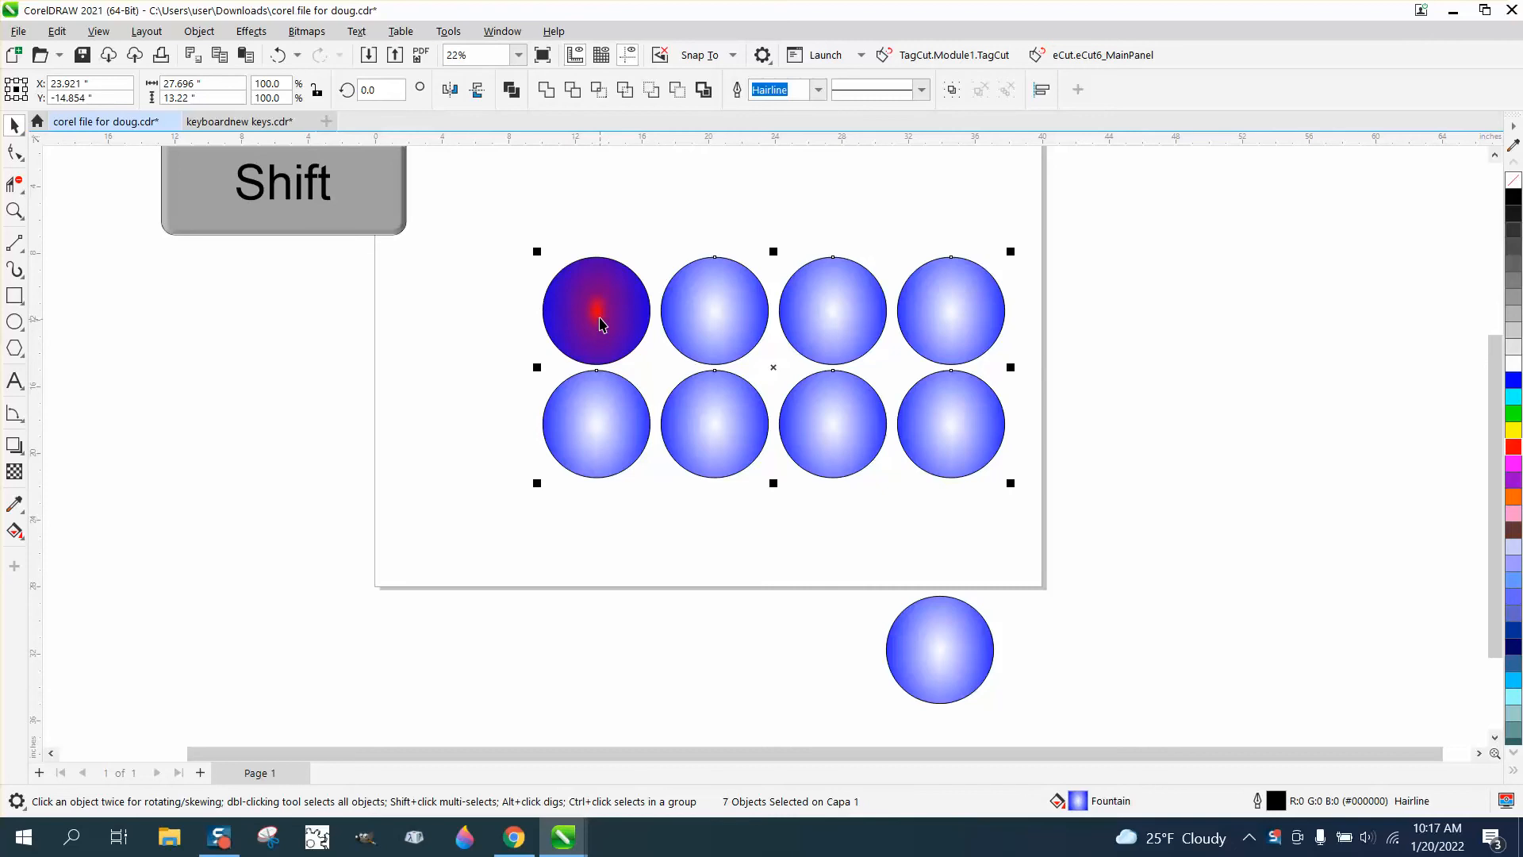
{"action": "left_click", "coordinate": [57, 31]}
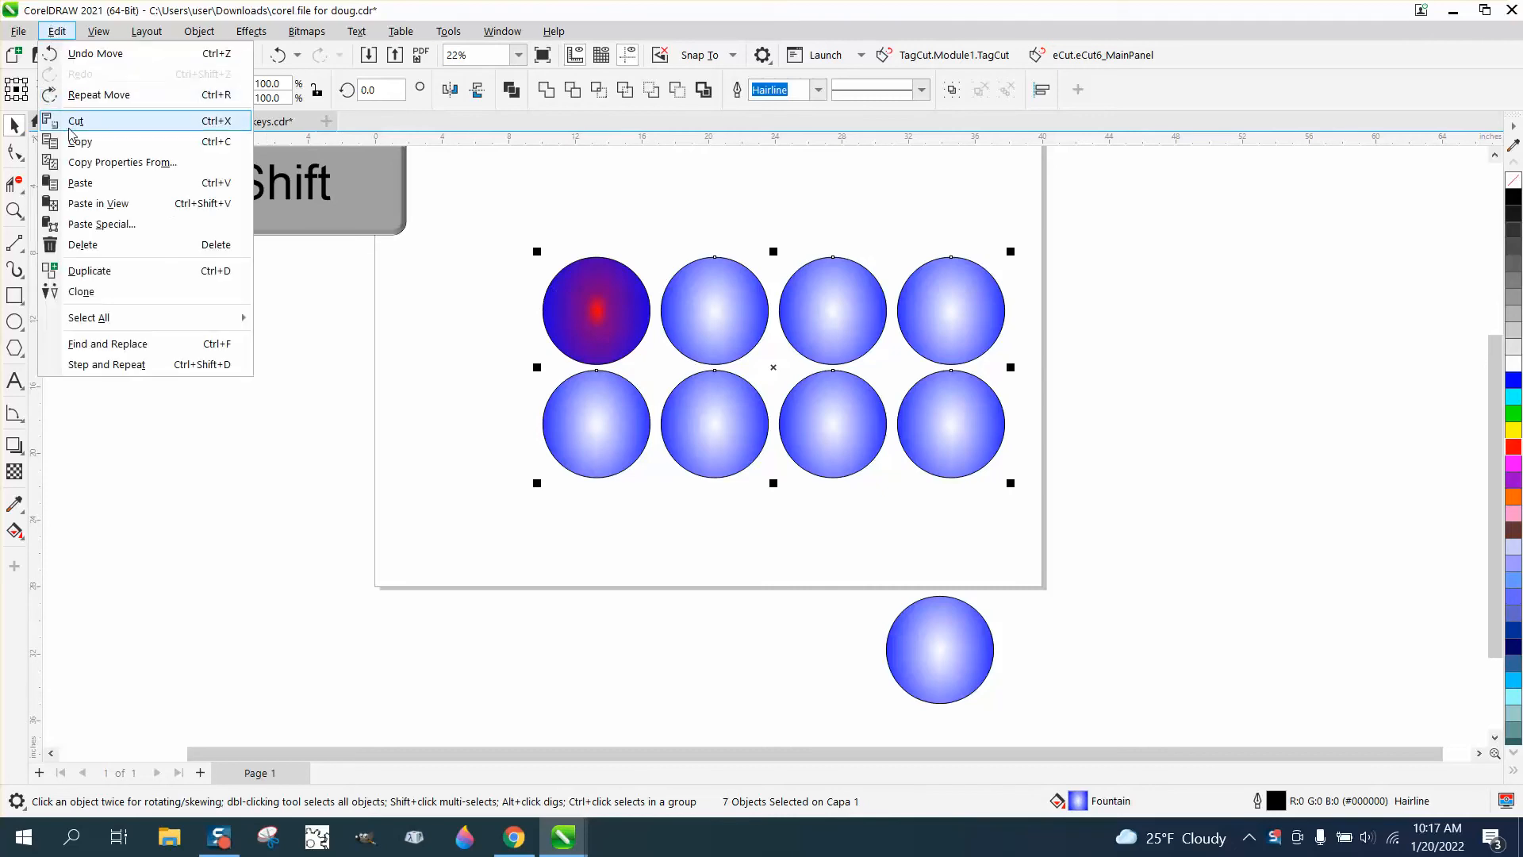
{"action": "mouse_move", "coordinate": [123, 161]}
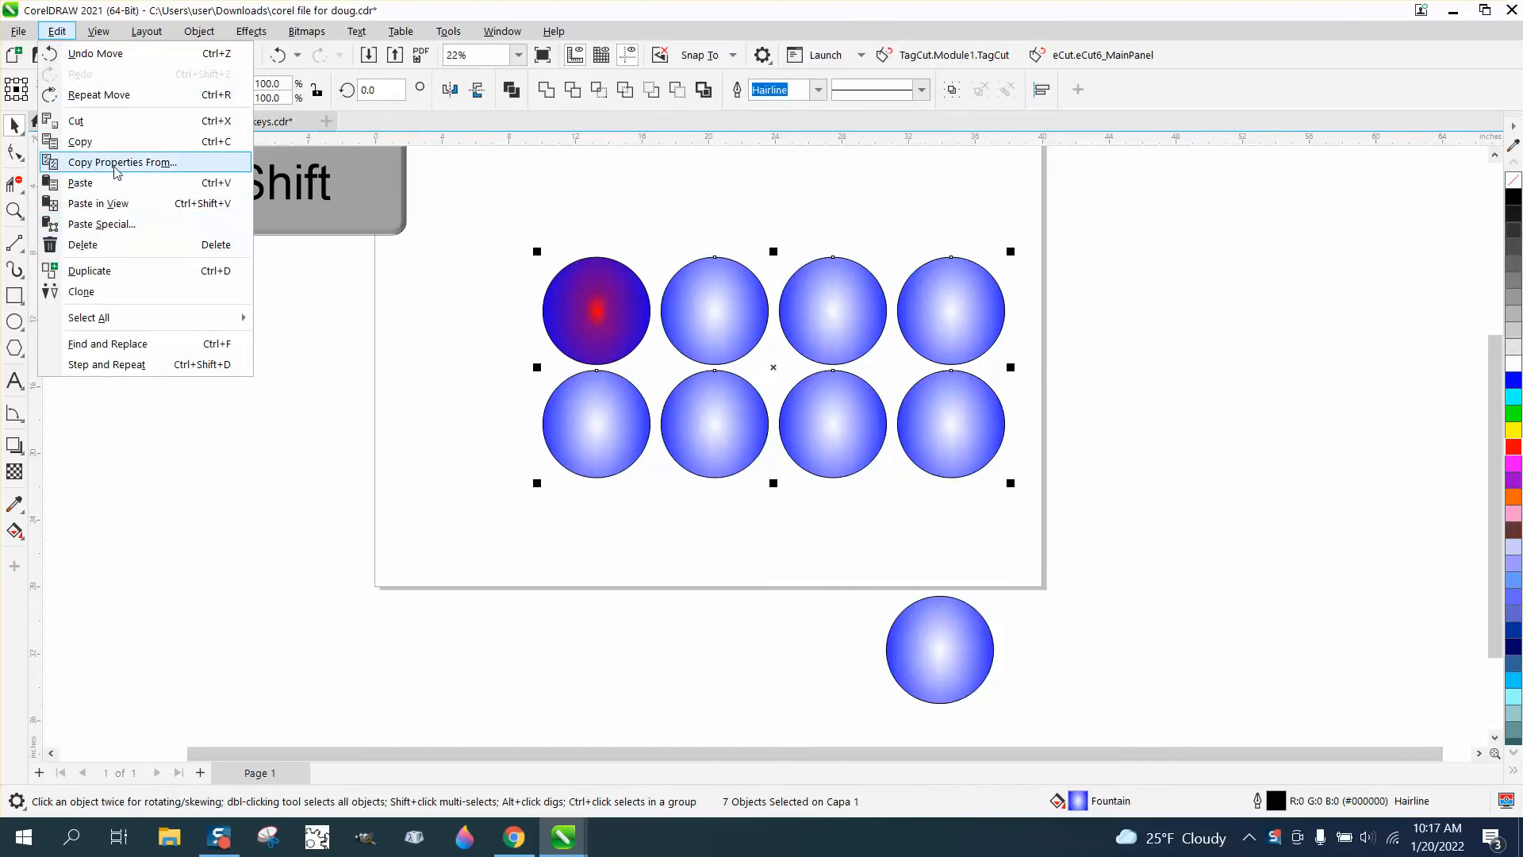
- Run Copy Properties From with only Fill checked, ready to pick the red-centred source circle
{"action": "left_click", "coordinate": [121, 162]}
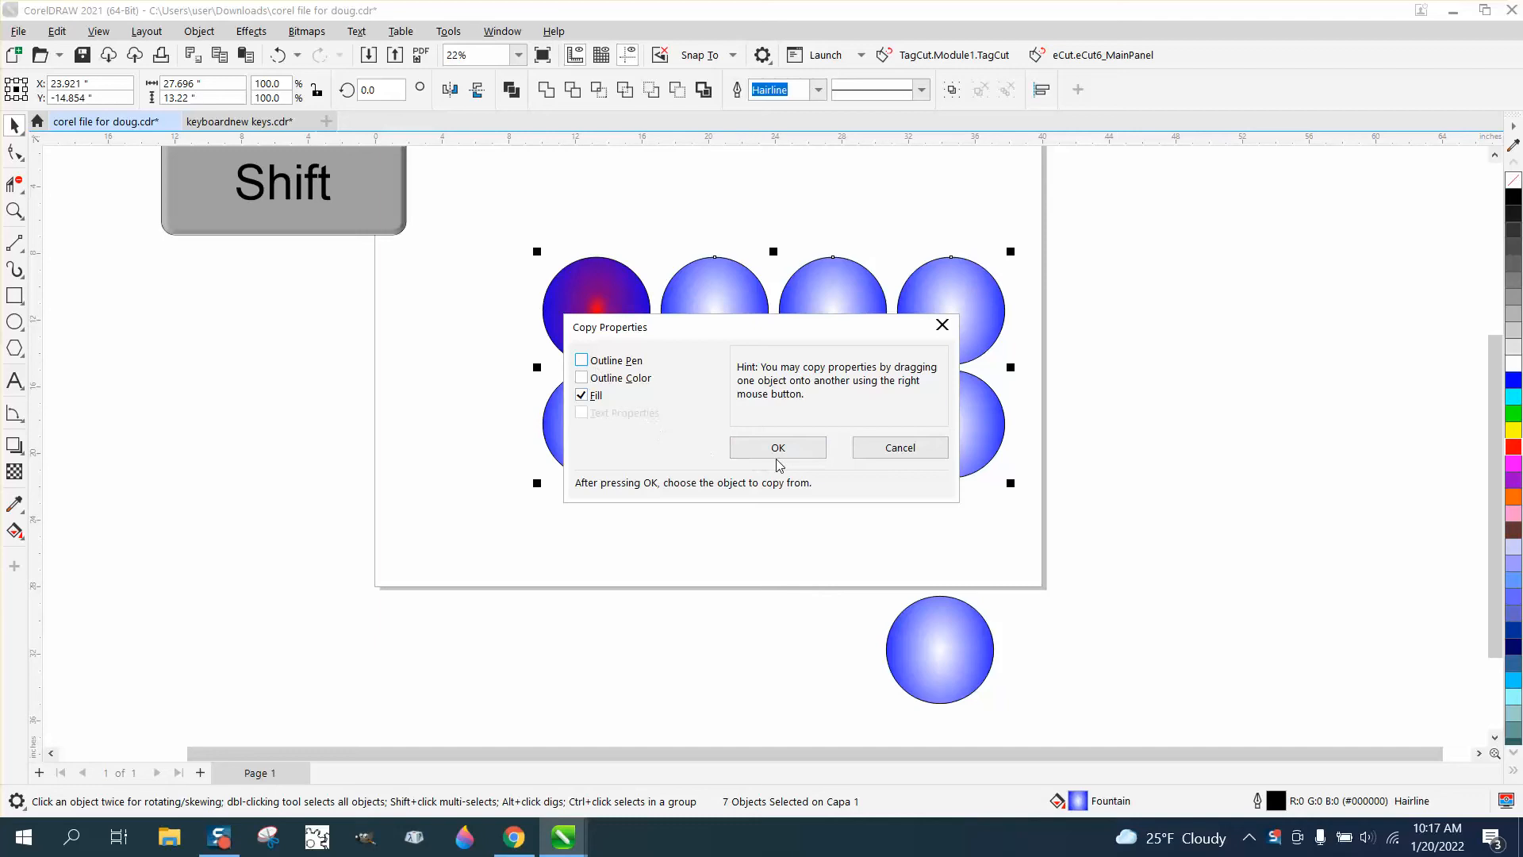
{"action": "left_click", "coordinate": [778, 448]}
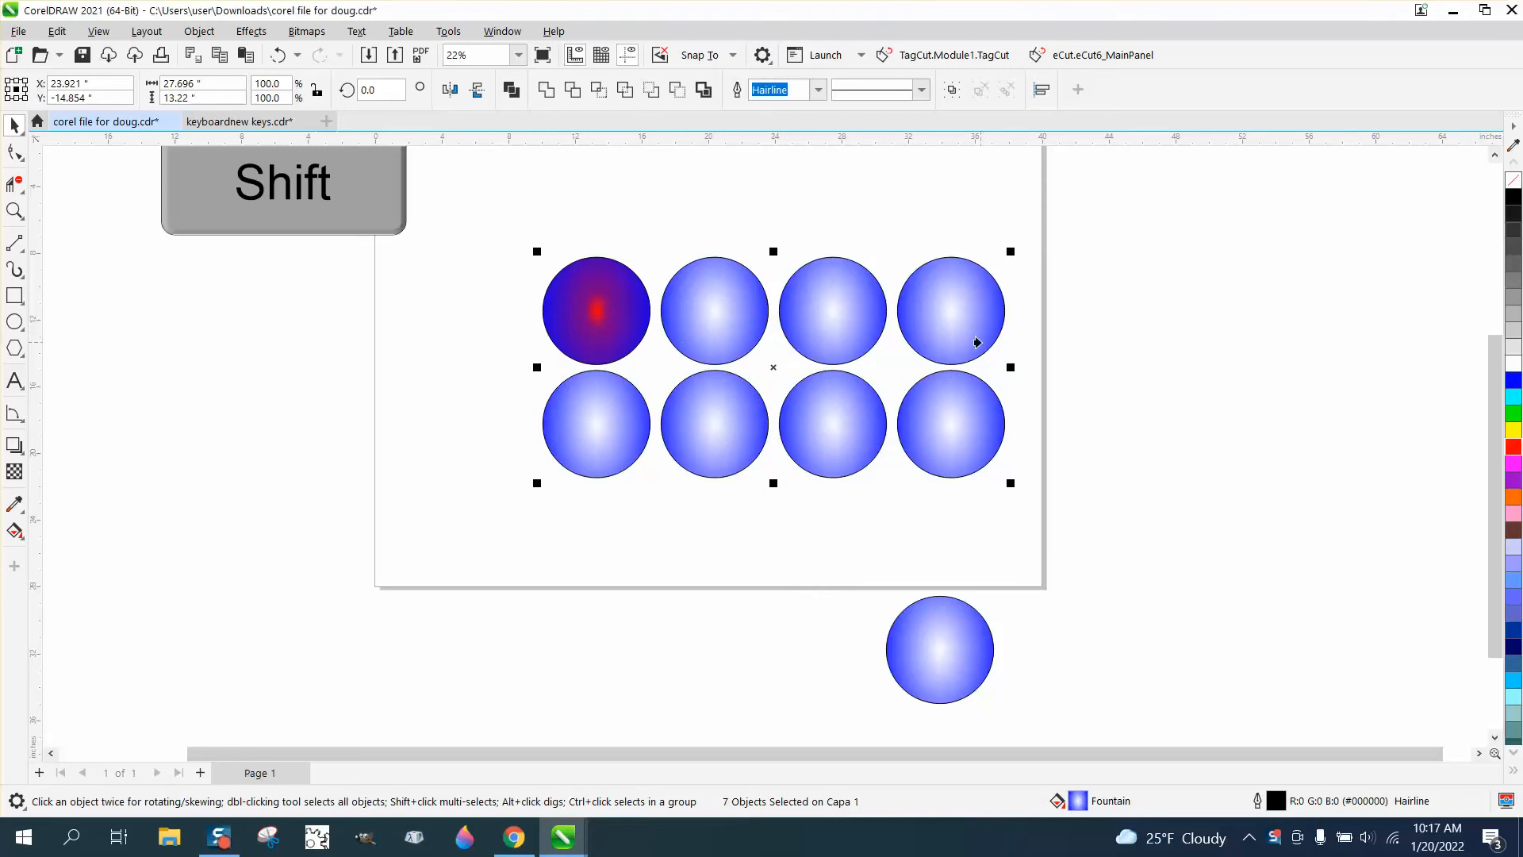
{"action": "mouse_move", "coordinate": [592, 311]}
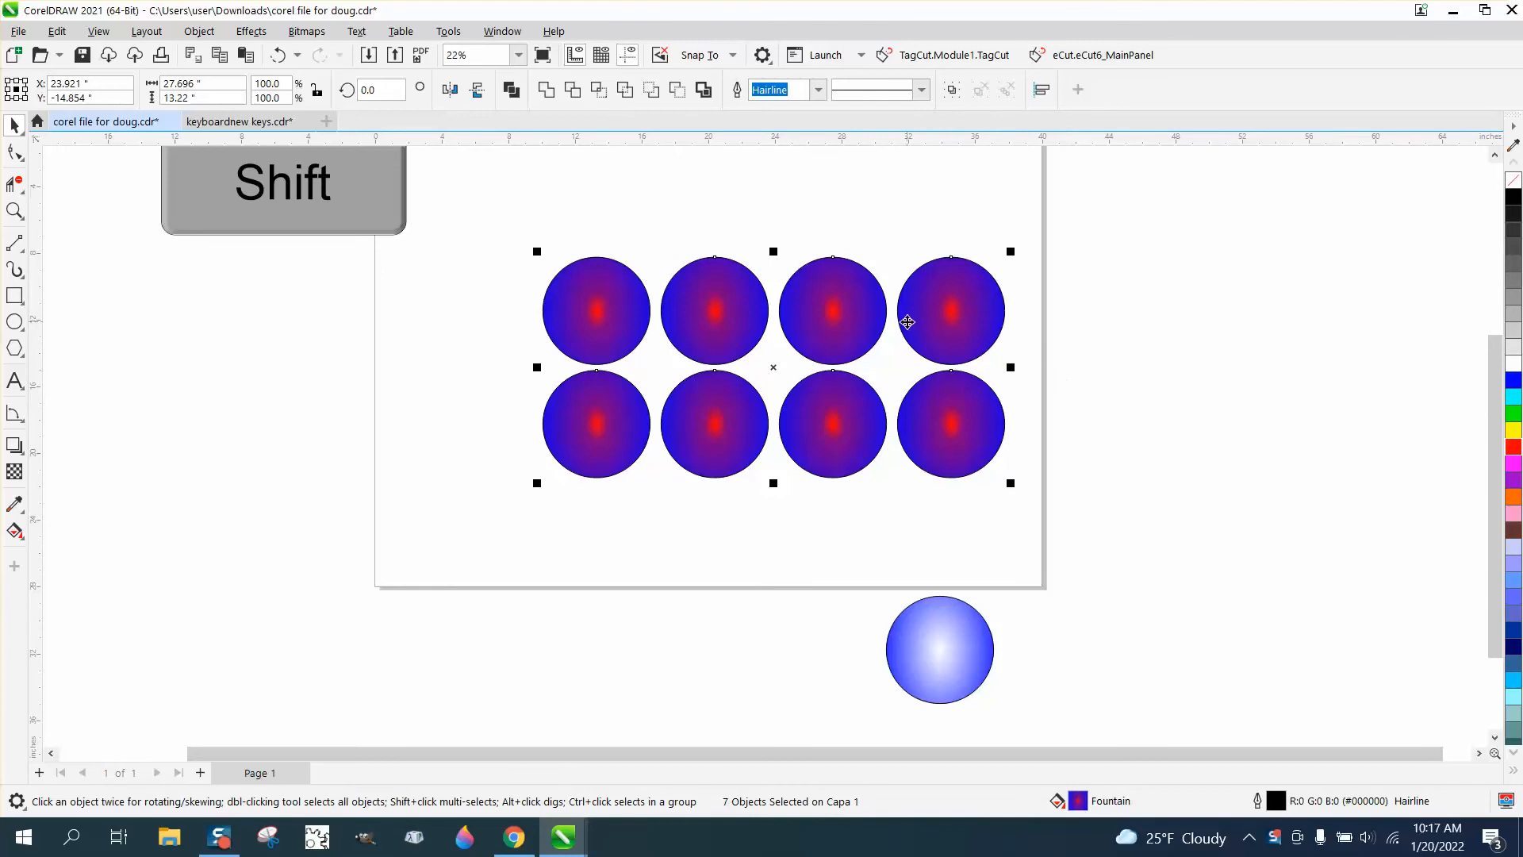
{"action": "mouse_move", "coordinate": [946, 638]}
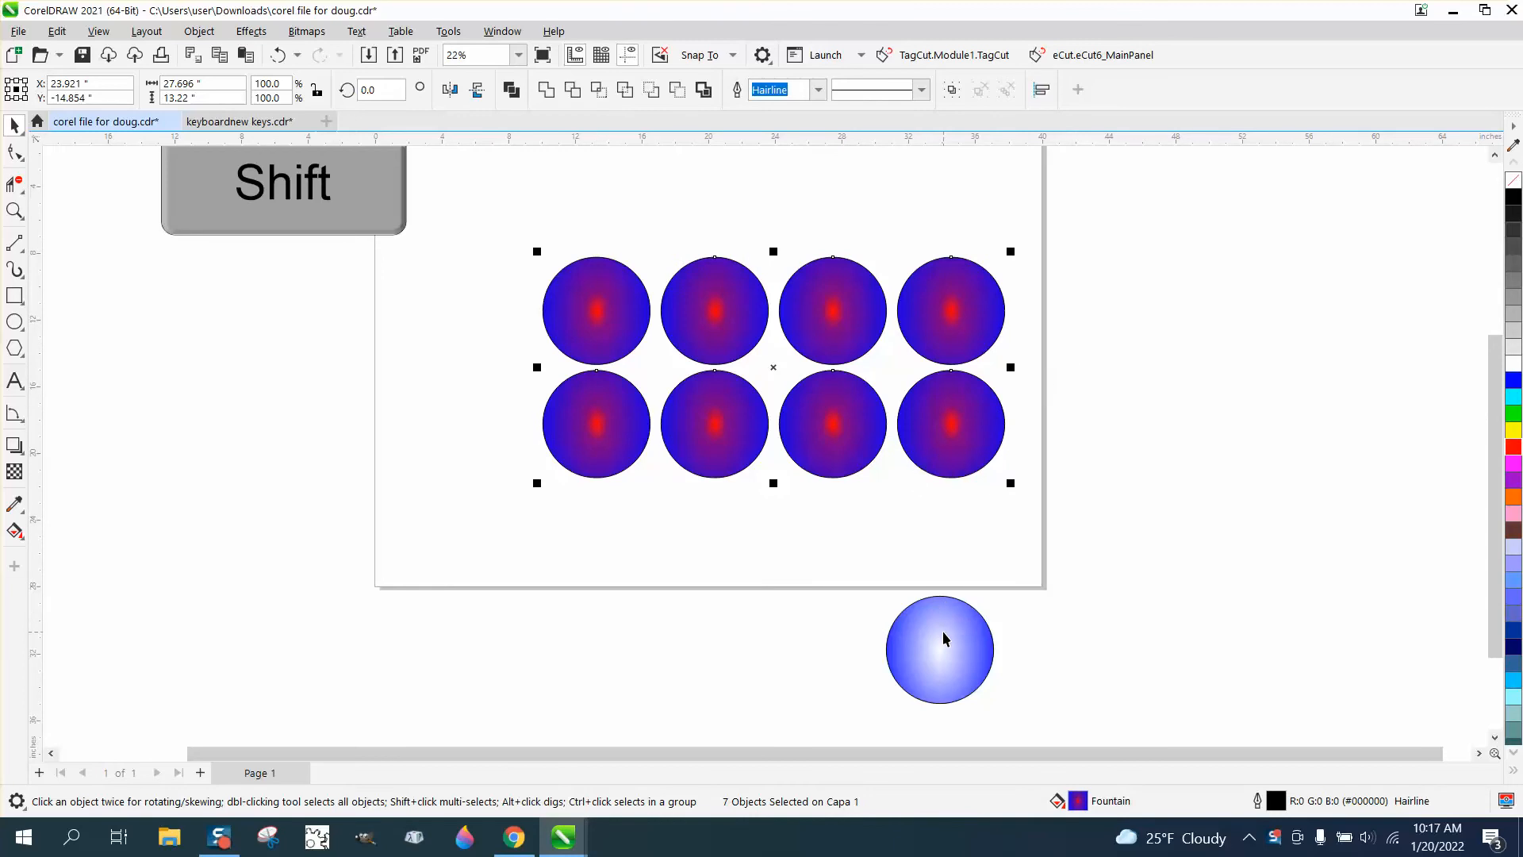
- Drag the spare light-blue circle under the grid and create a clone of it via Edit > Clone
{"action": "left_click_drag", "start_coordinate": [939, 649], "coordinate": [597, 571]}
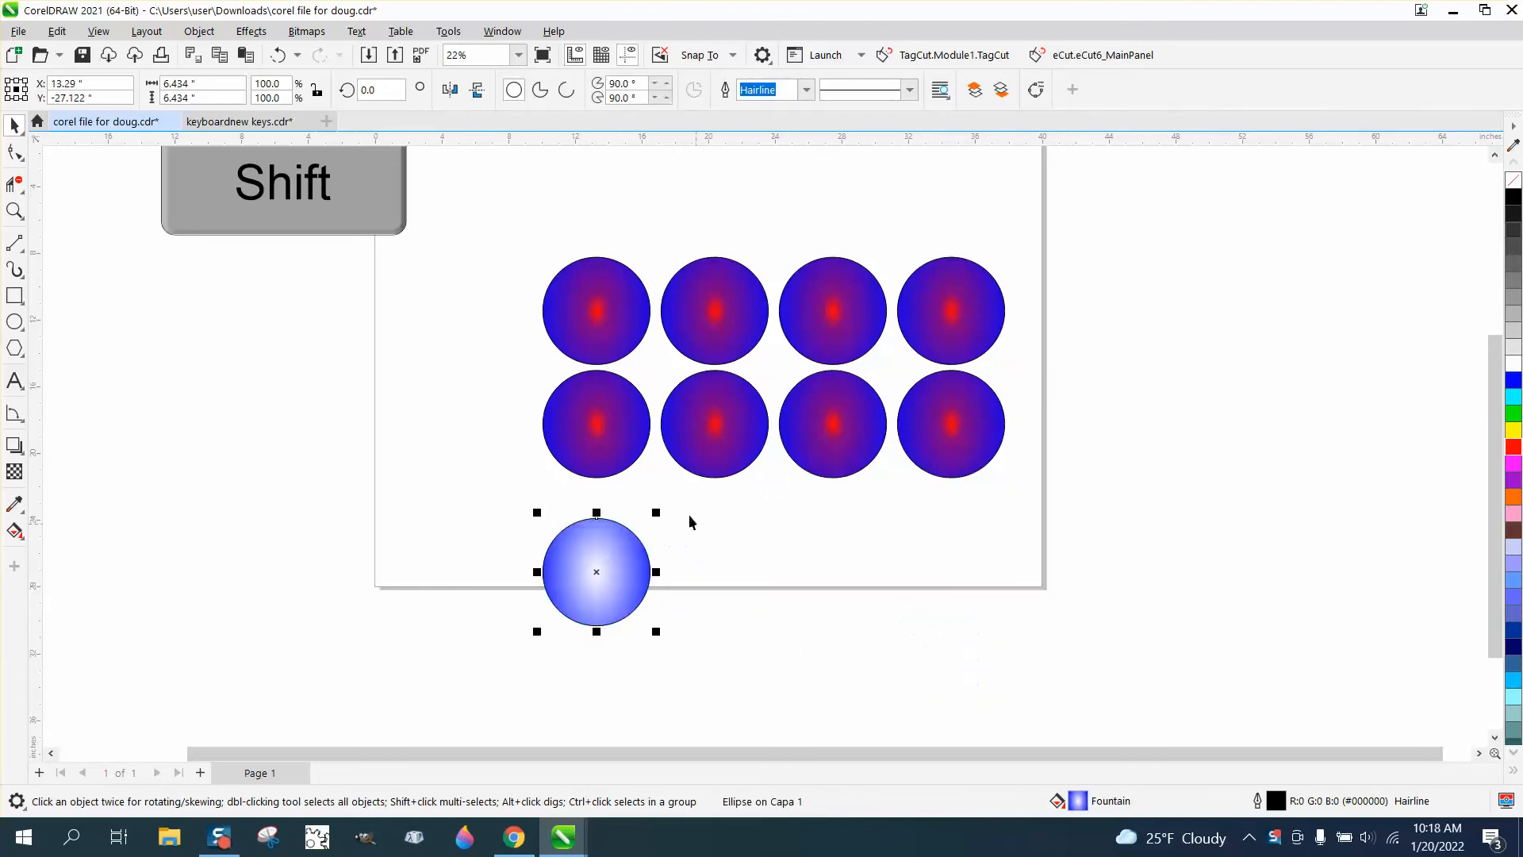
{"action": "mouse_move", "coordinate": [717, 581]}
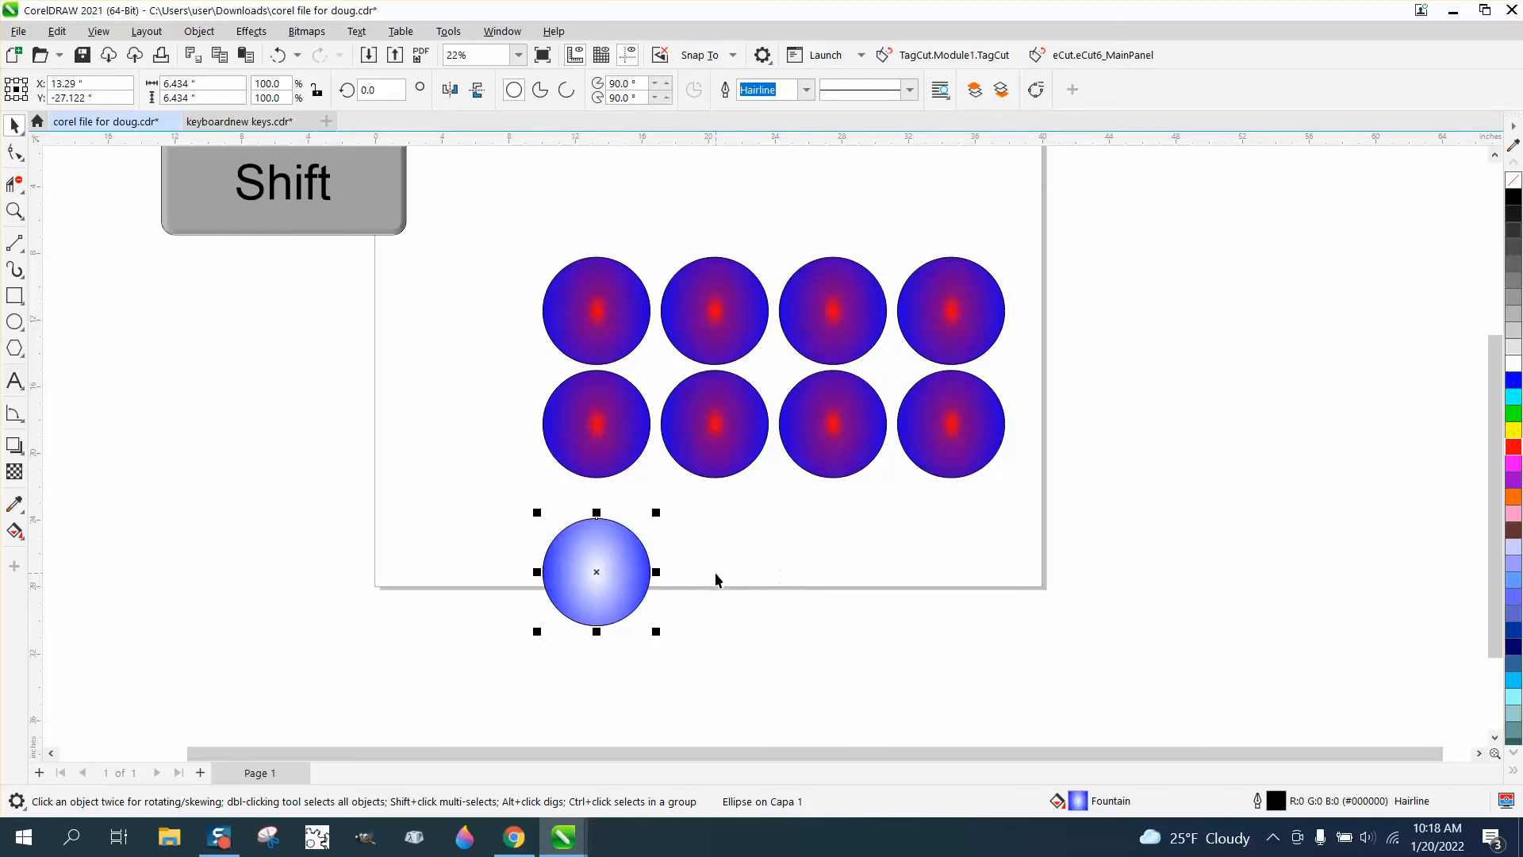
{"action": "mouse_move", "coordinate": [738, 566]}
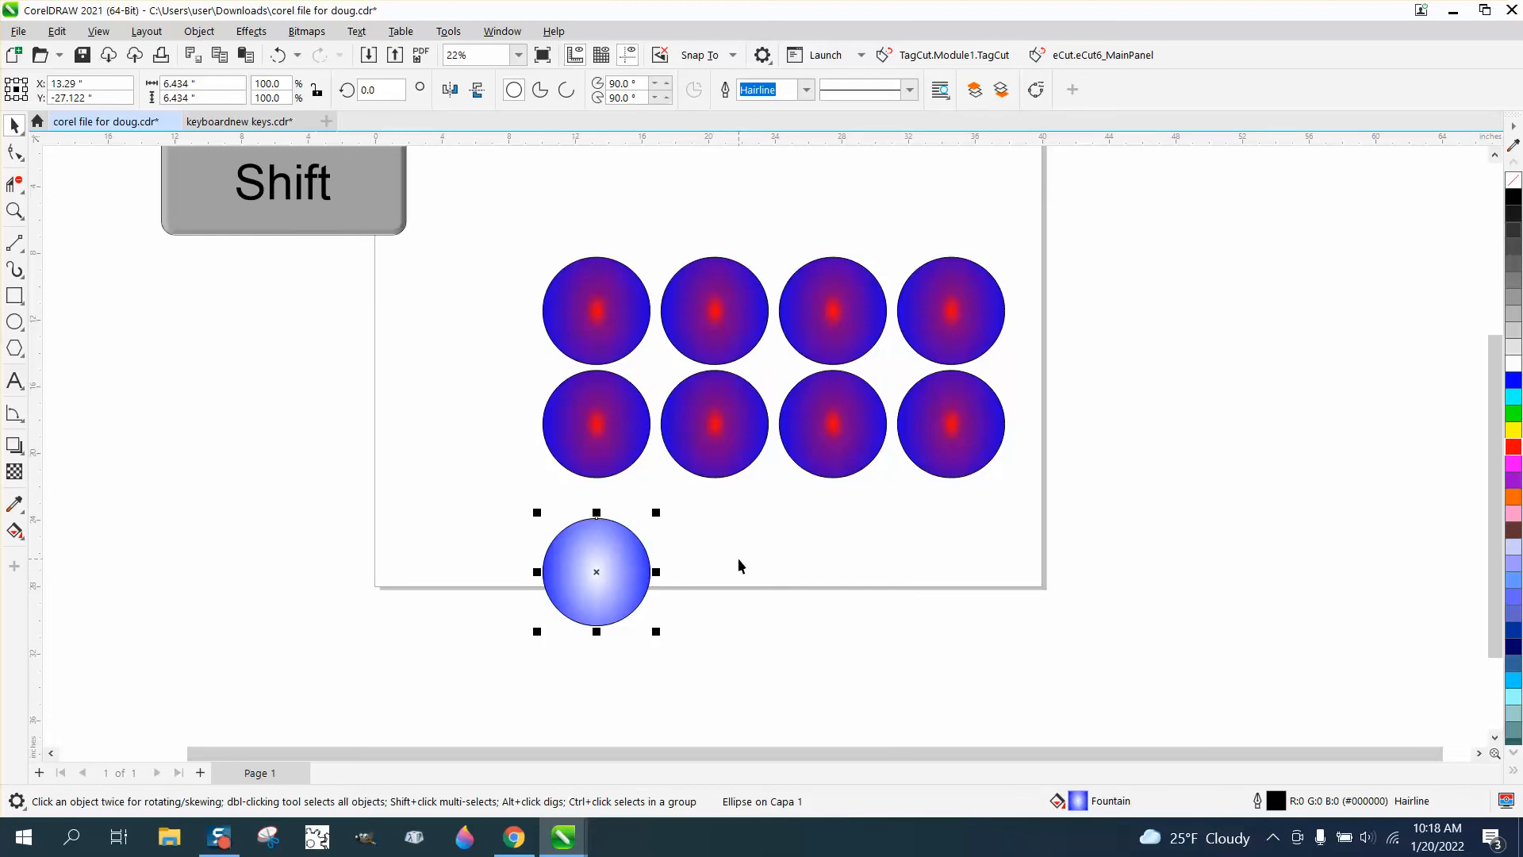
{"action": "mouse_move", "coordinate": [56, 69]}
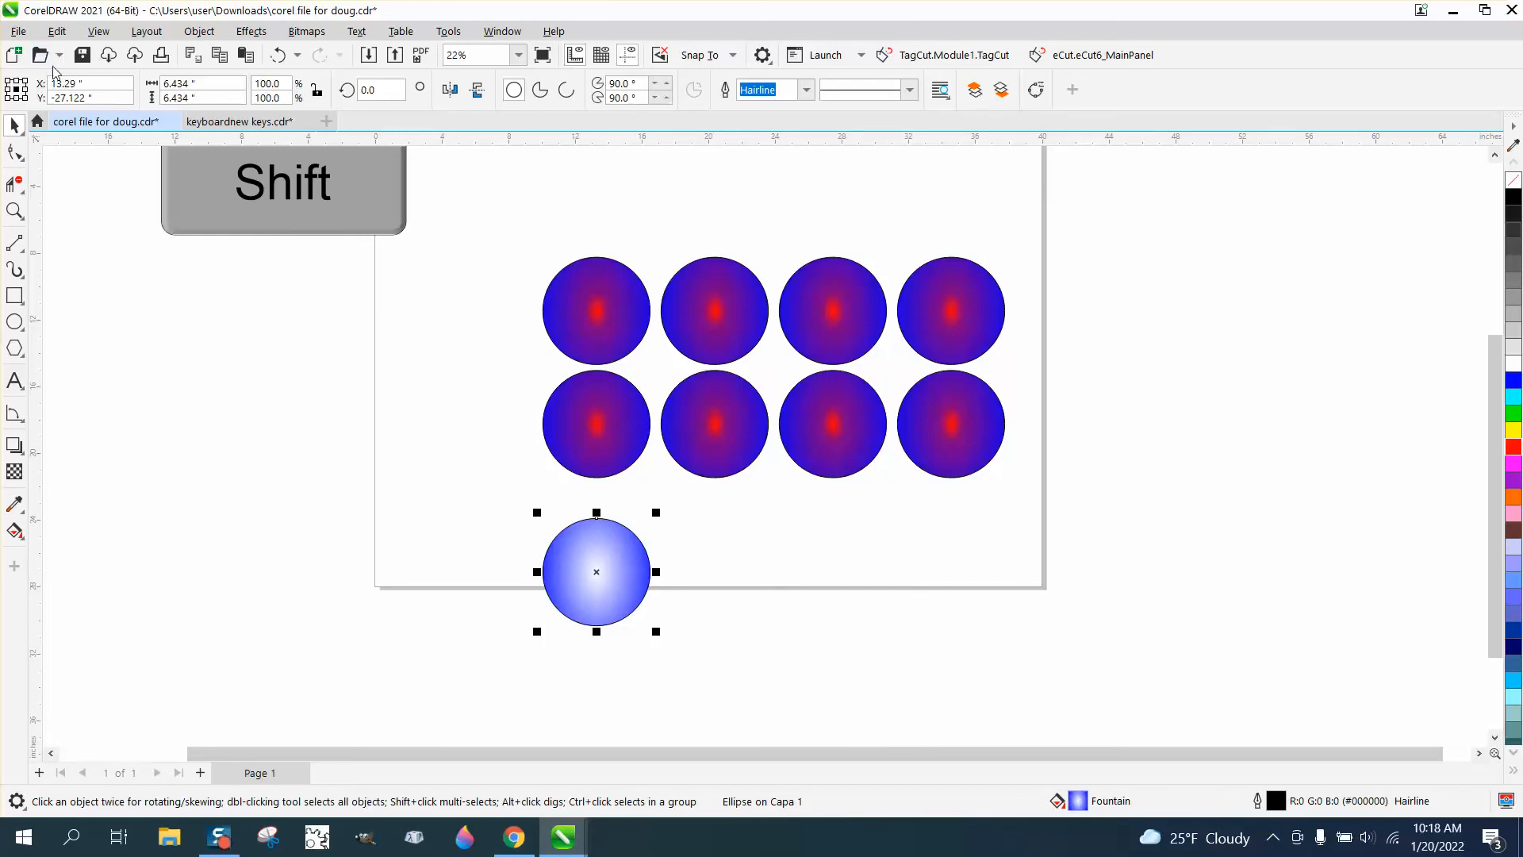
{"action": "left_click", "coordinate": [57, 32]}
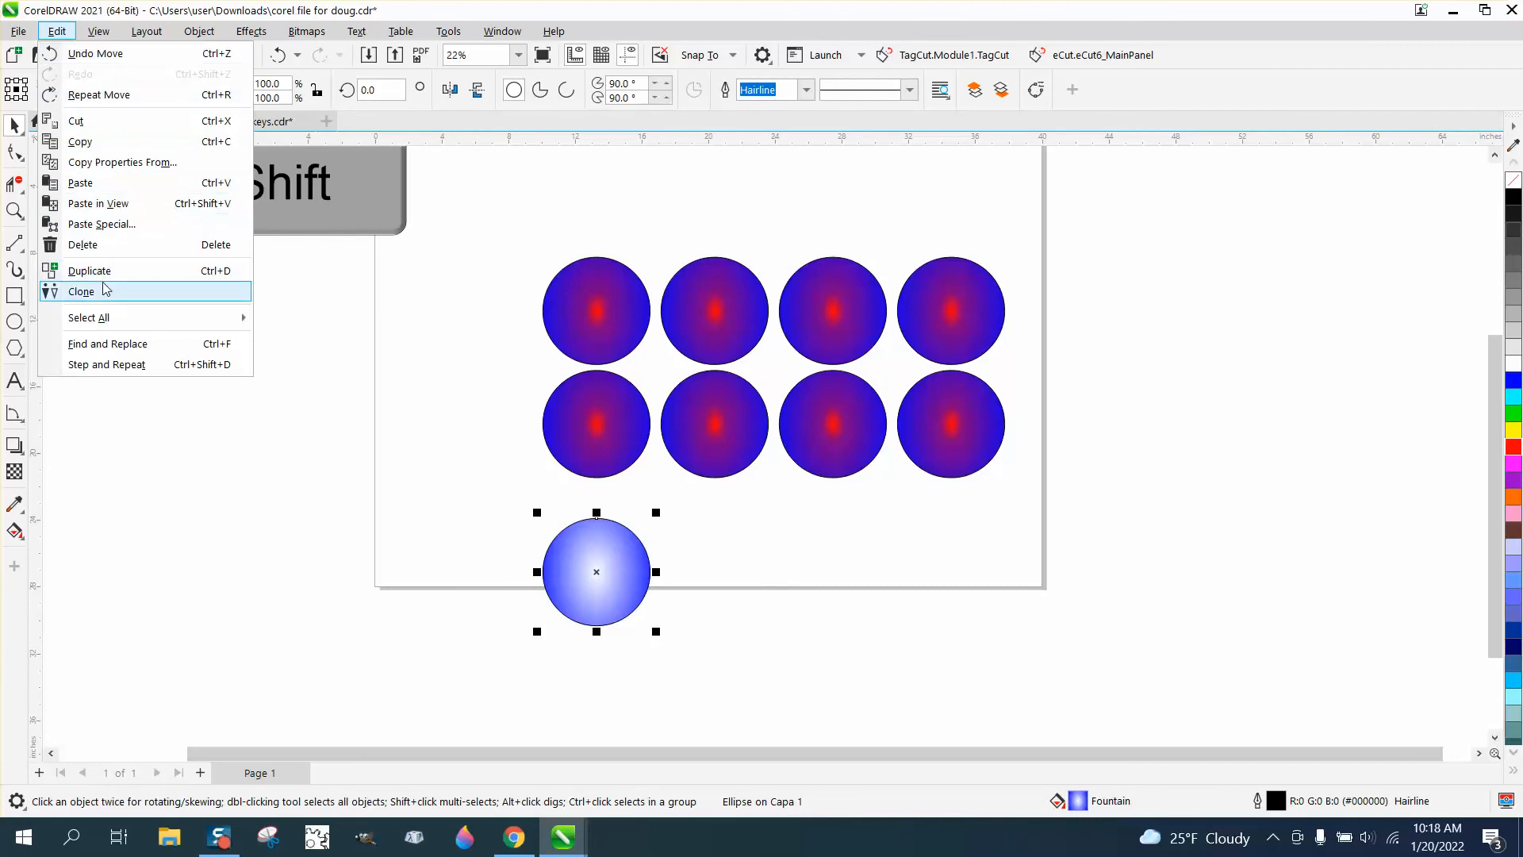
{"action": "mouse_move", "coordinate": [100, 304]}
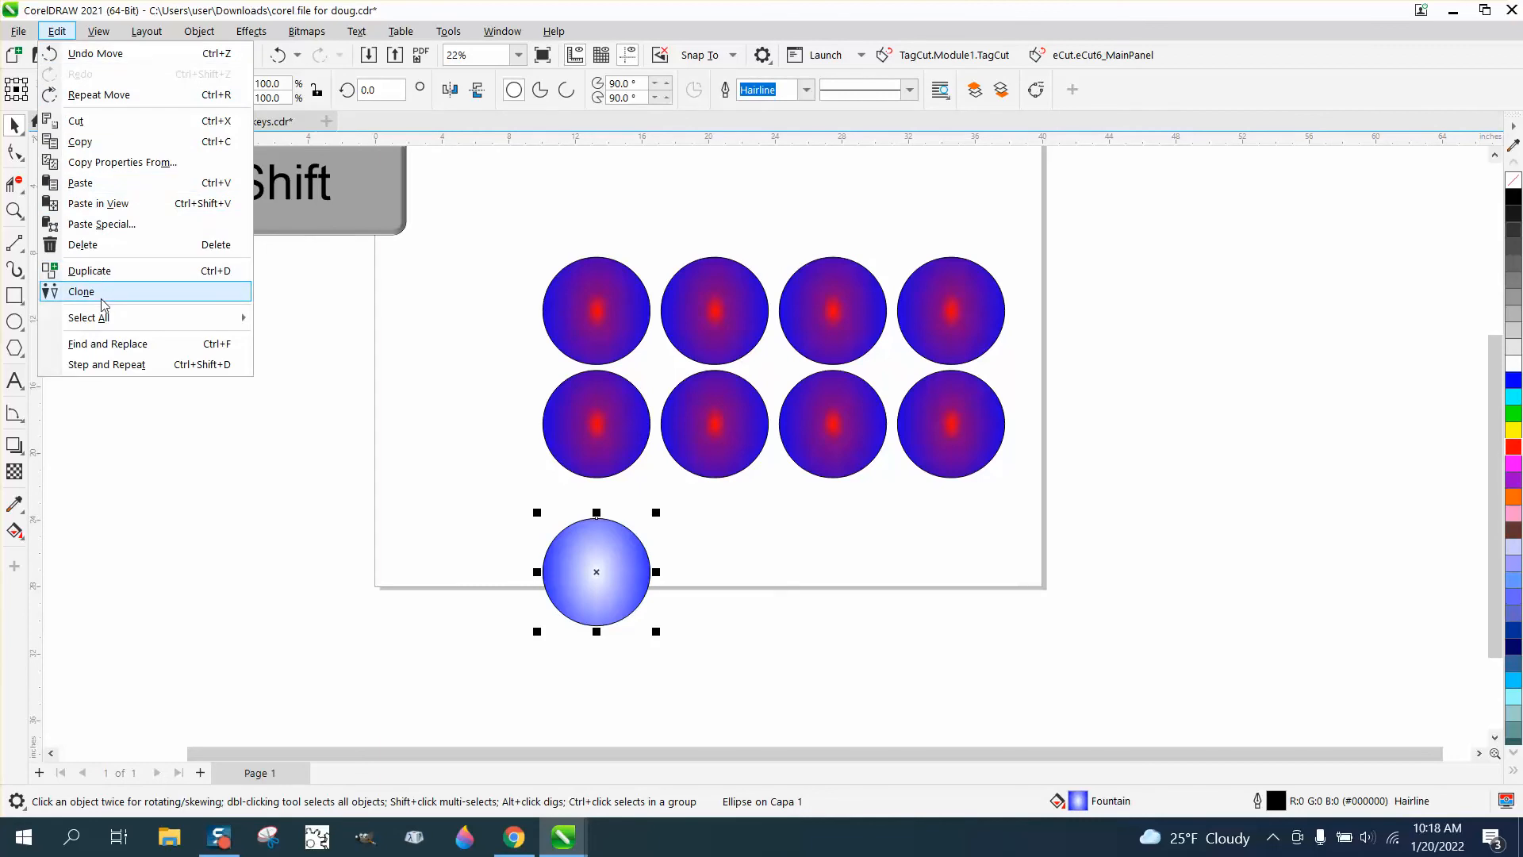
{"action": "left_click", "coordinate": [81, 290]}
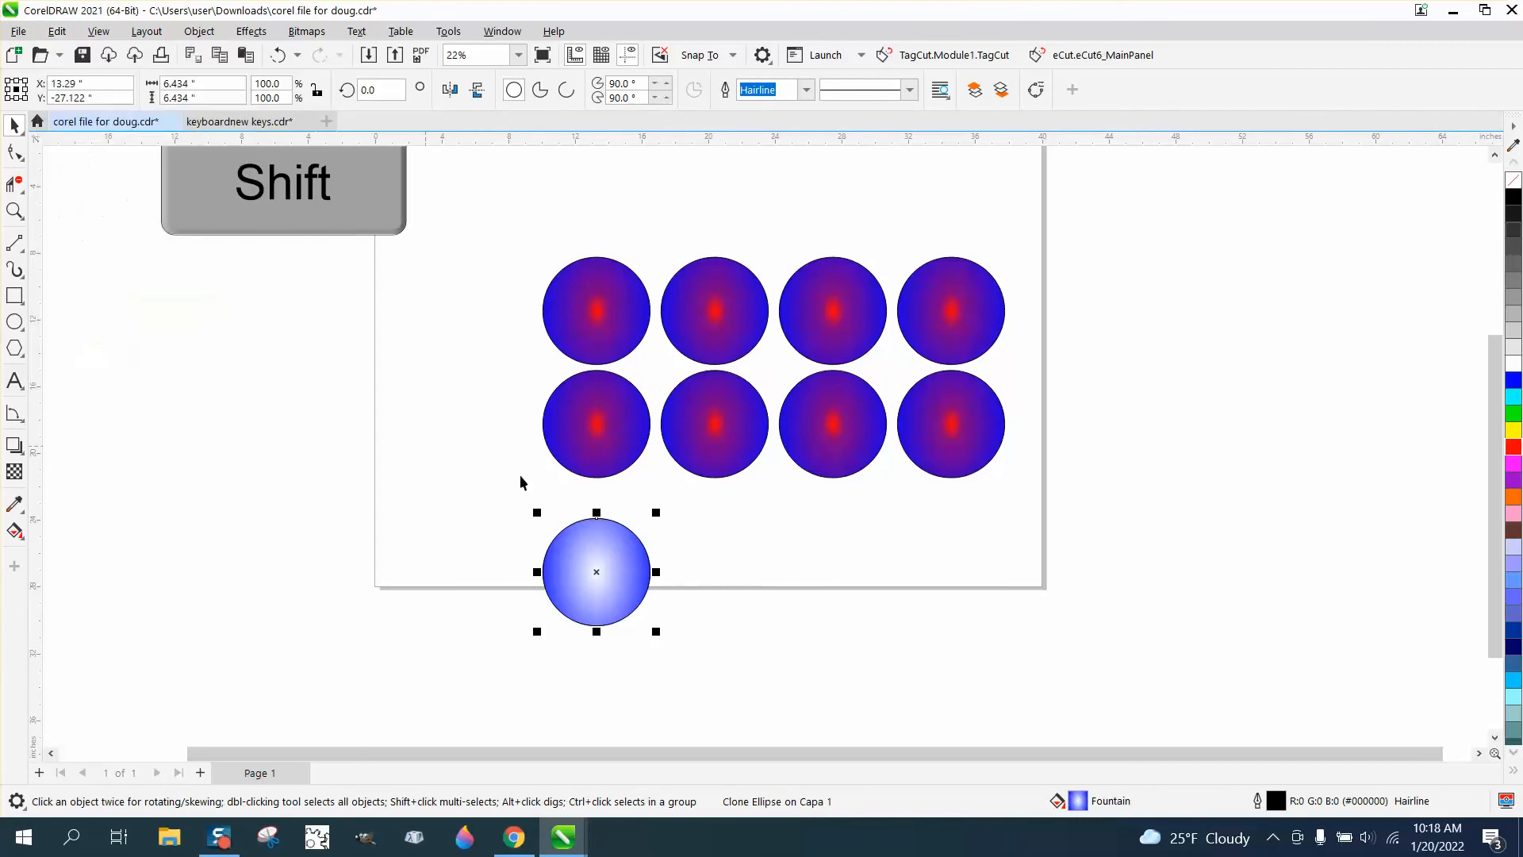
{"action": "mouse_move", "coordinate": [597, 571]}
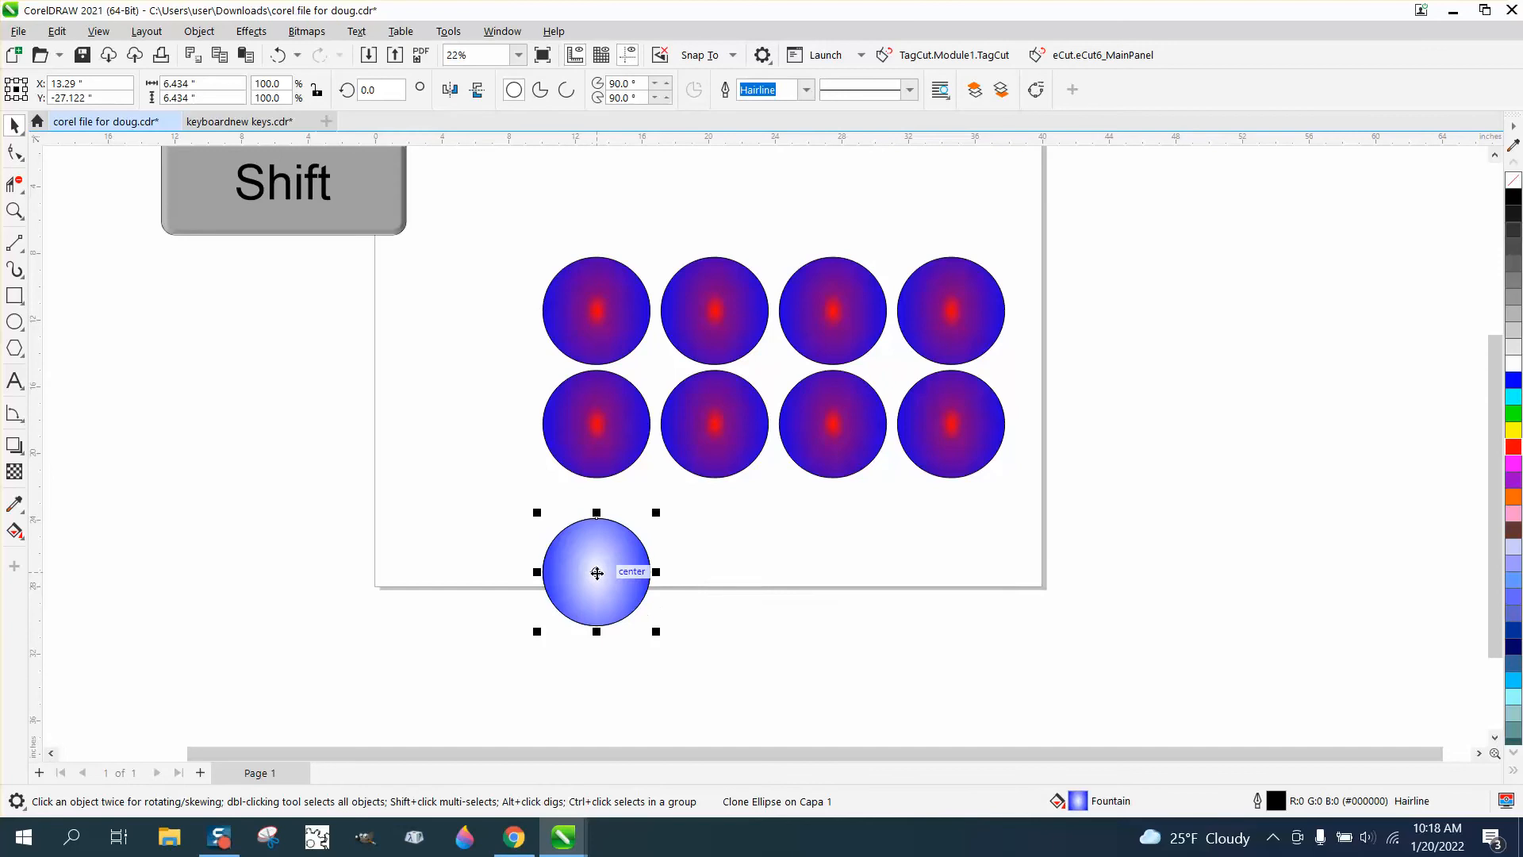
- Place the clone to the right of the original, then select the original control circle
{"action": "left_click_drag", "start_coordinate": [596, 573], "coordinate": [715, 572]}
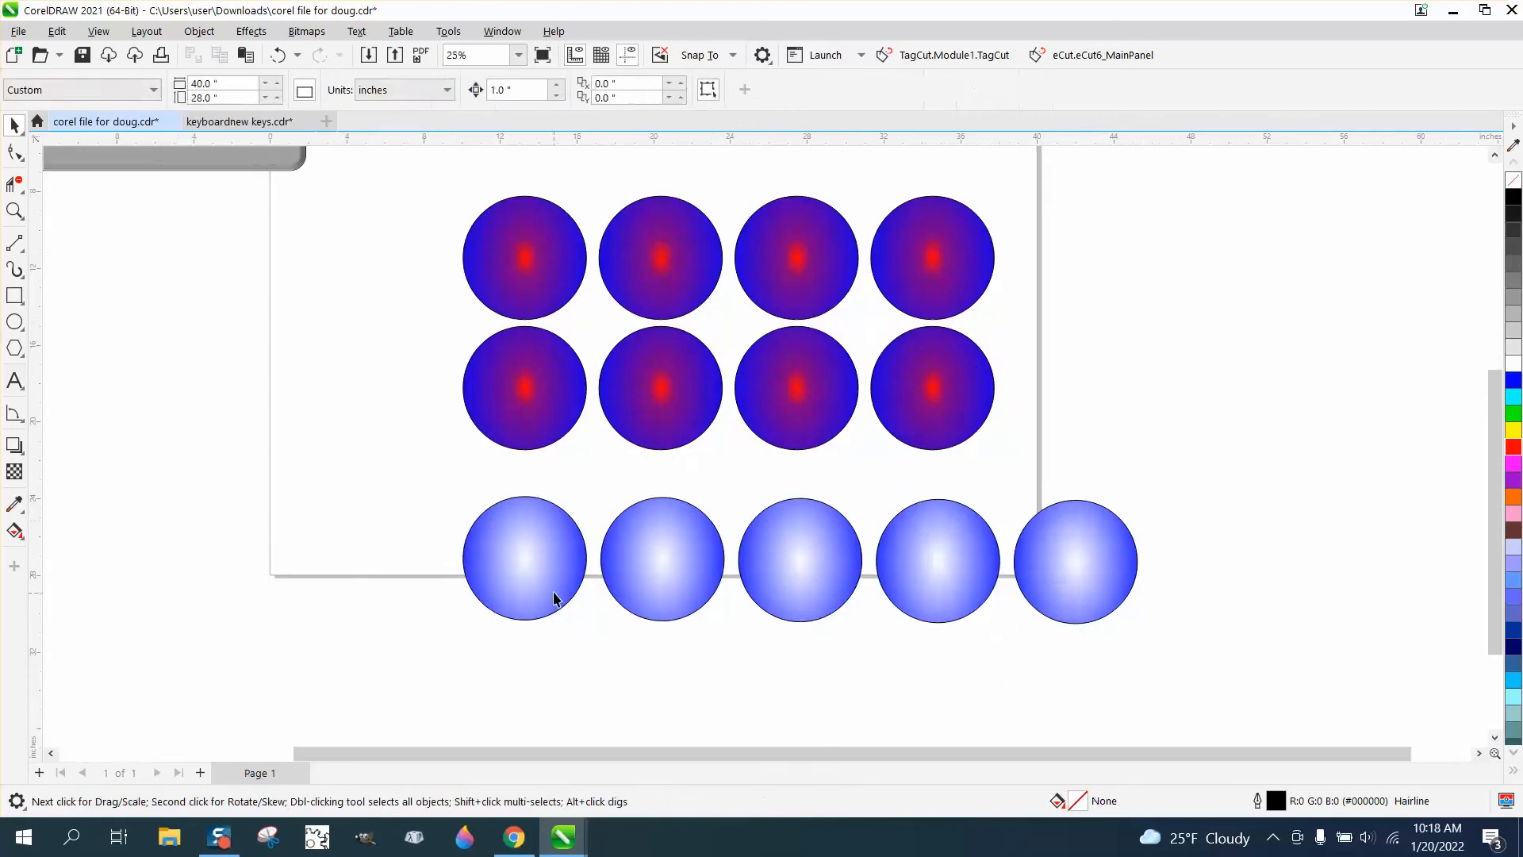
{"action": "left_click", "coordinate": [525, 558]}
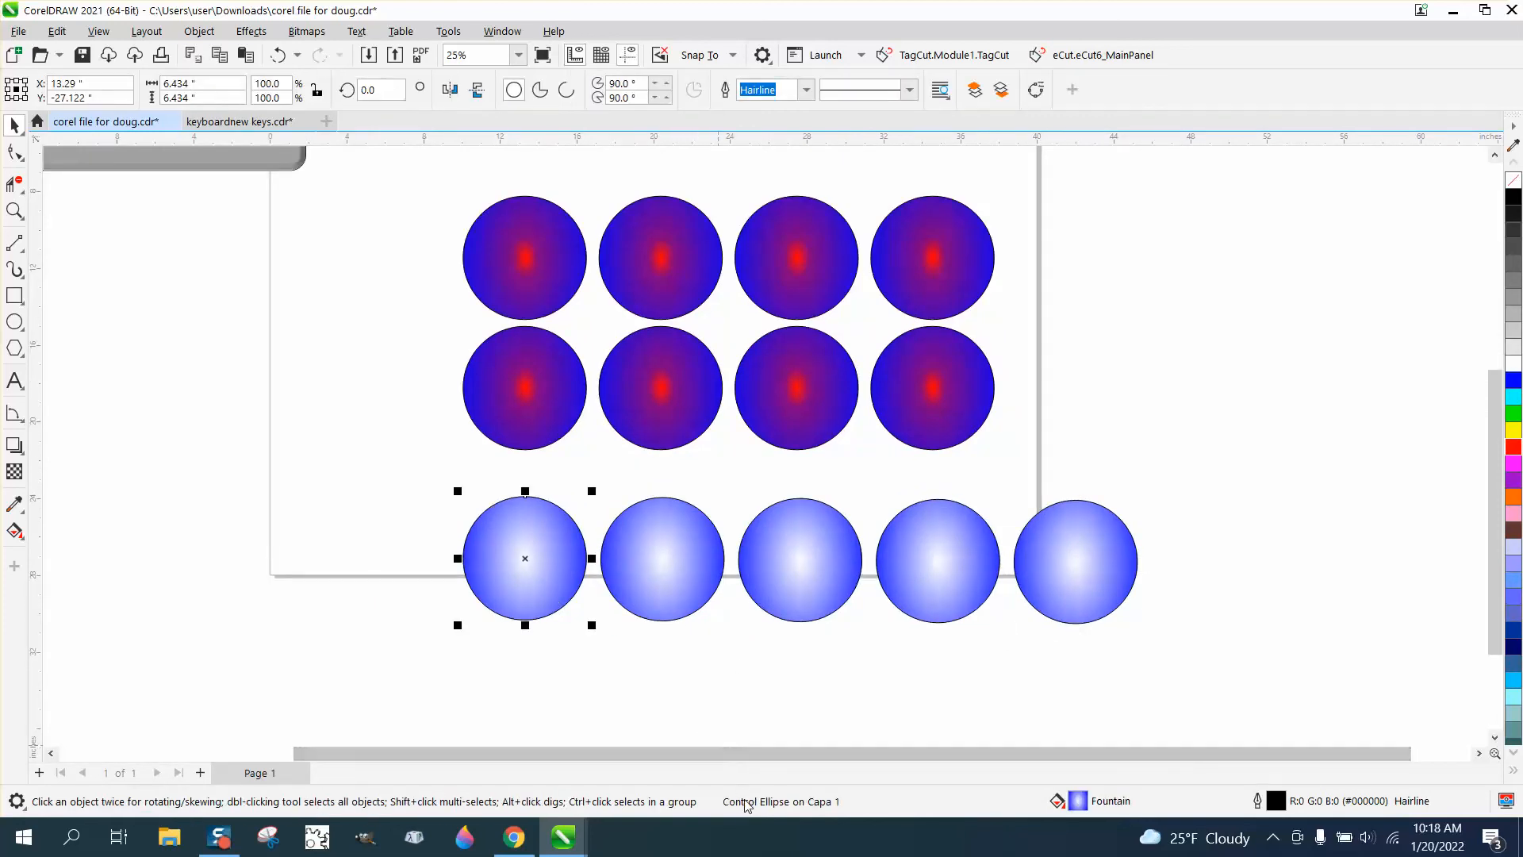
{"action": "mouse_move", "coordinate": [67, 548]}
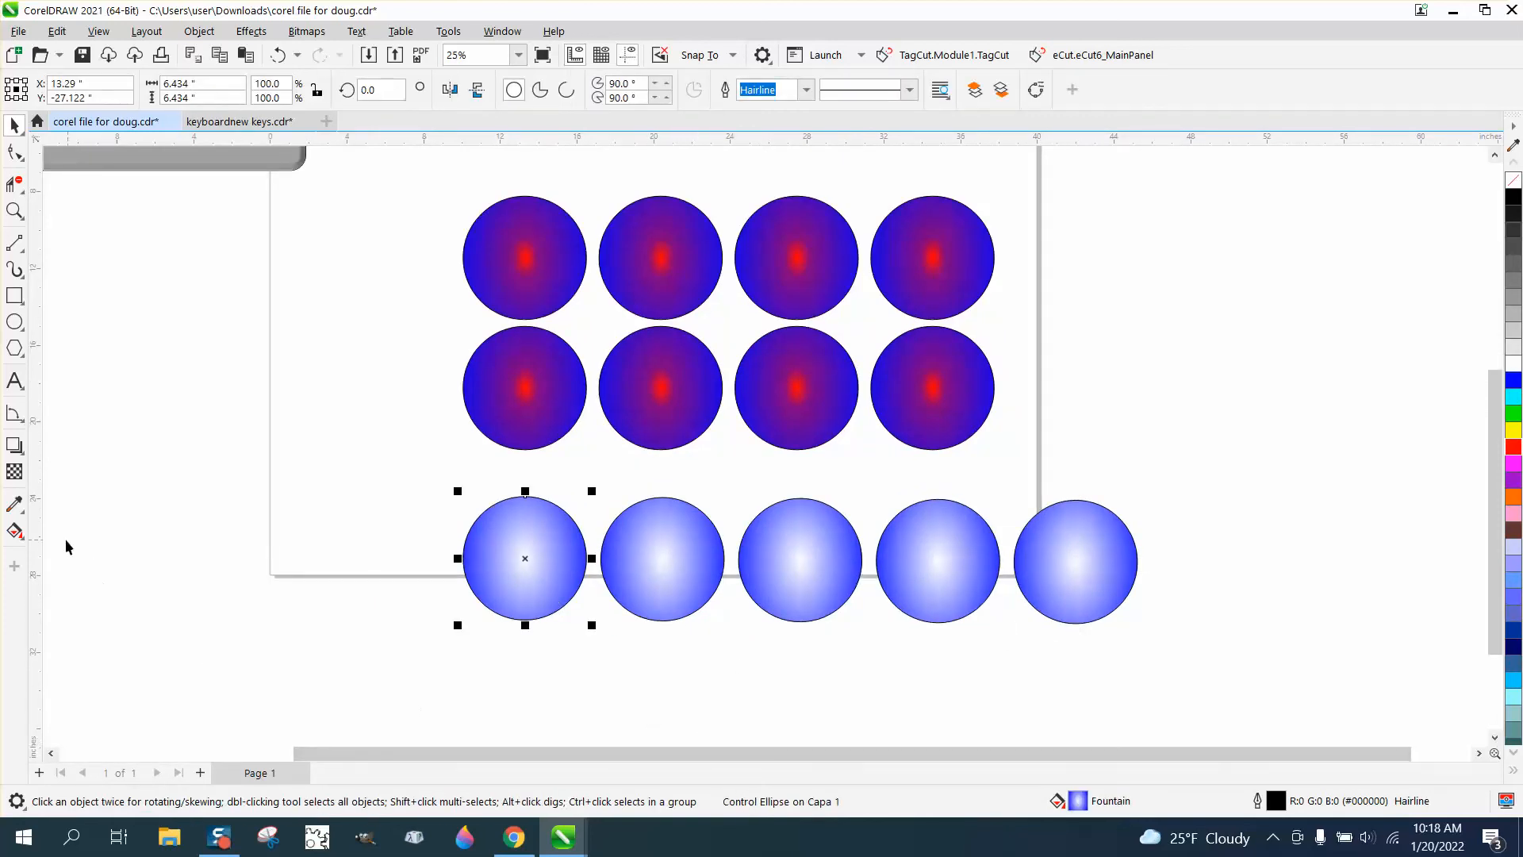
{"action": "mouse_move", "coordinate": [15, 533]}
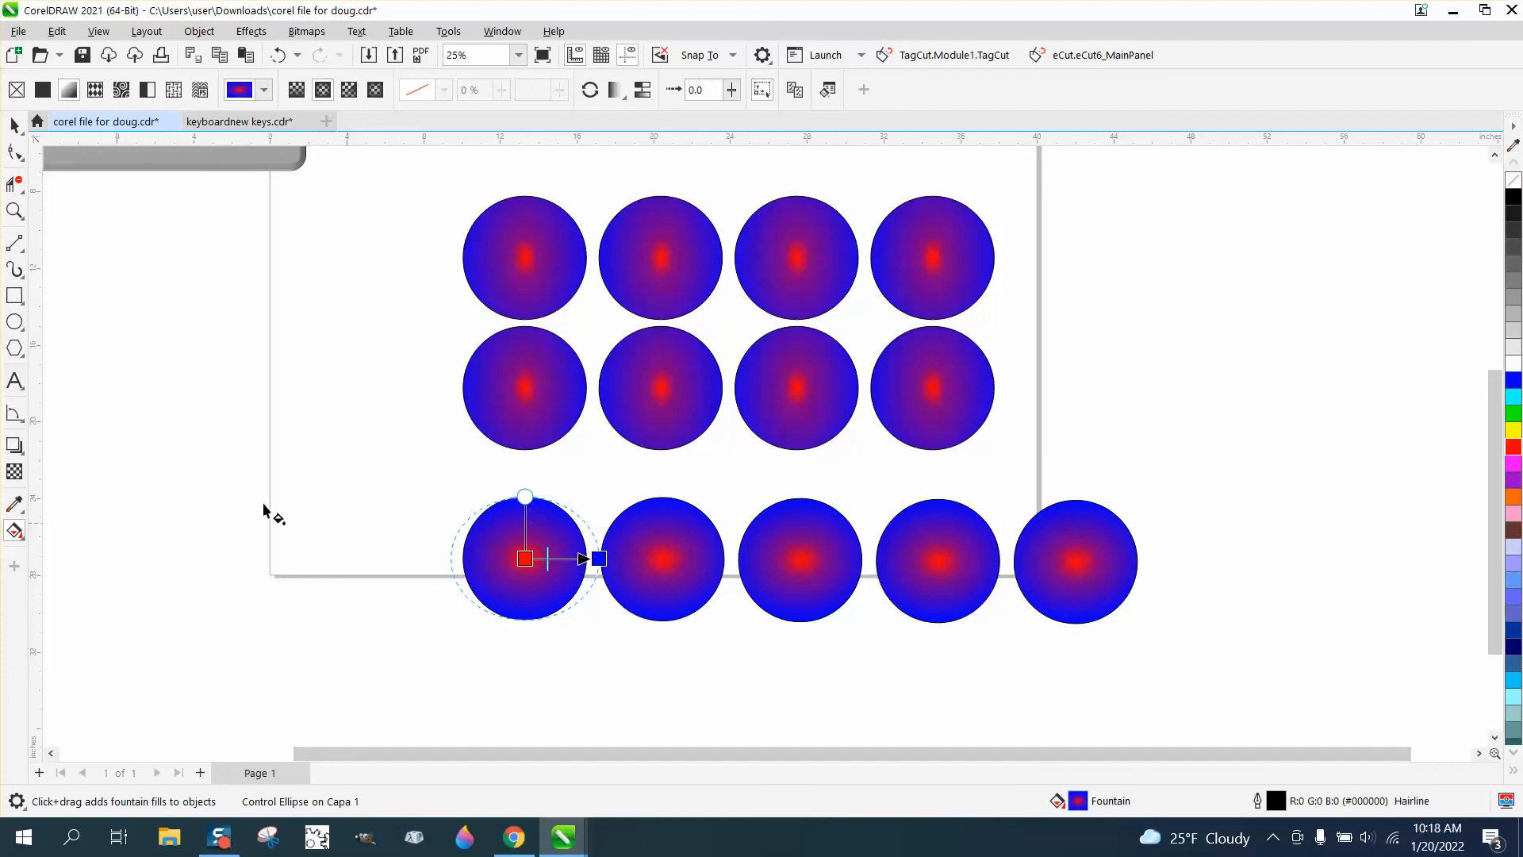
- Recolour the control circle's fountain fill to red centre and blue edge, zooming in to verify the clones match
{"action": "left_click", "coordinate": [14, 211]}
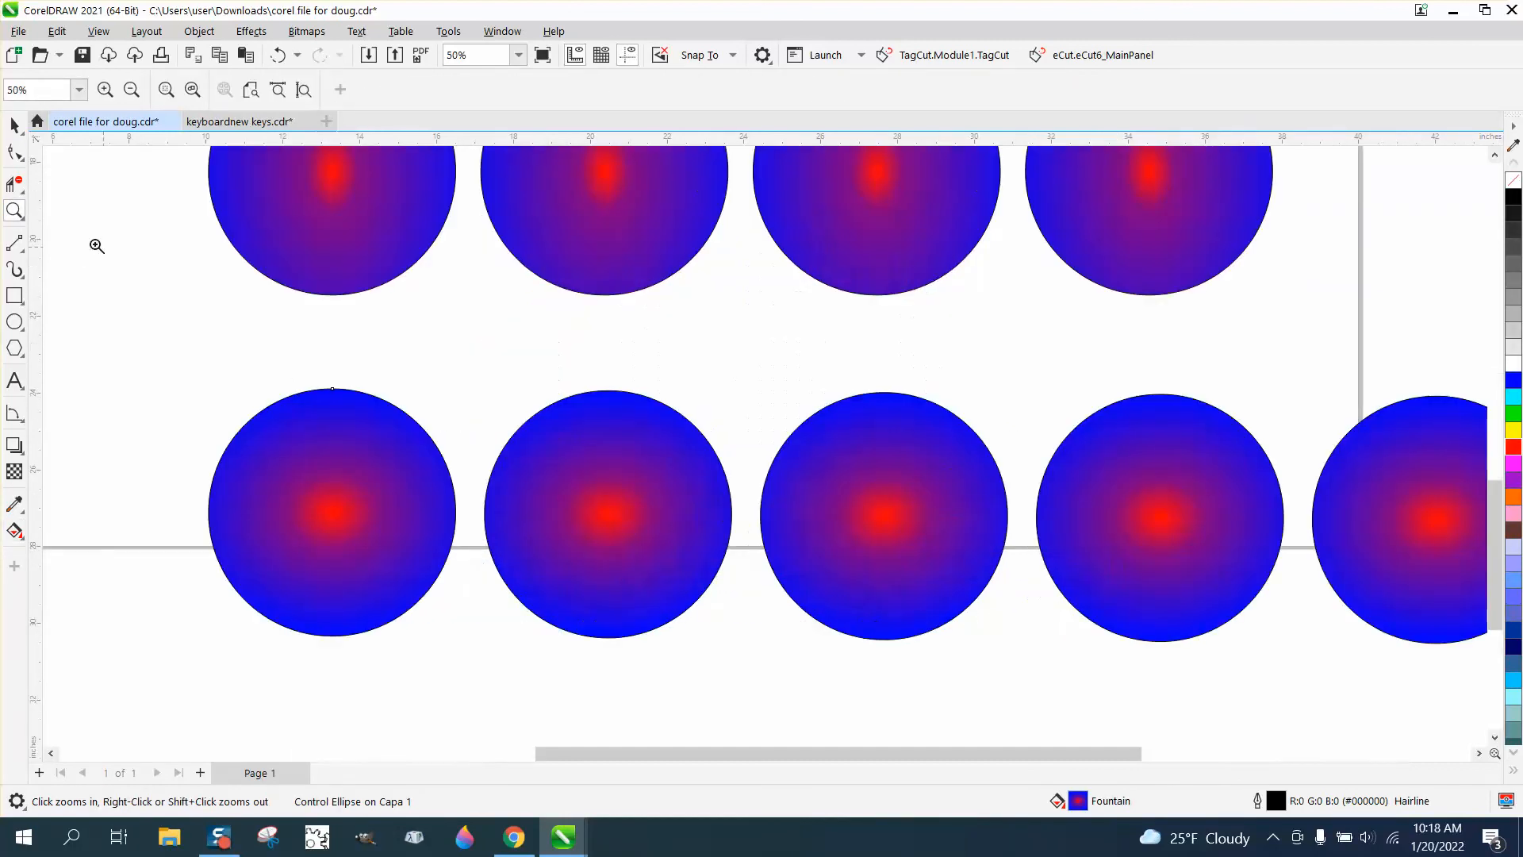
{"action": "left_click", "coordinate": [332, 513]}
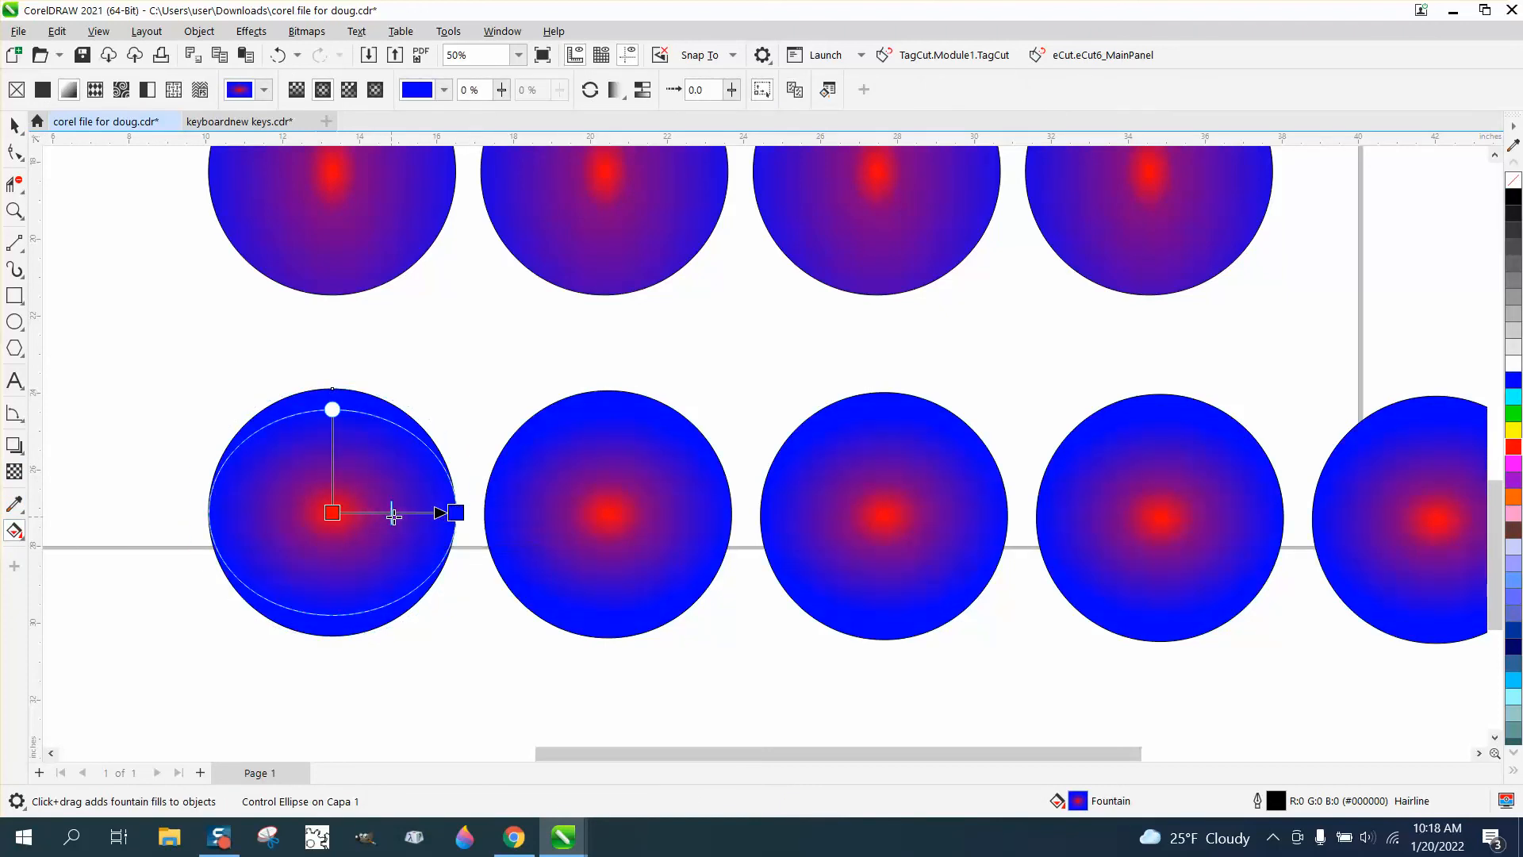
{"action": "scroll", "scroll_direction": "down", "scroll_amount": 3}
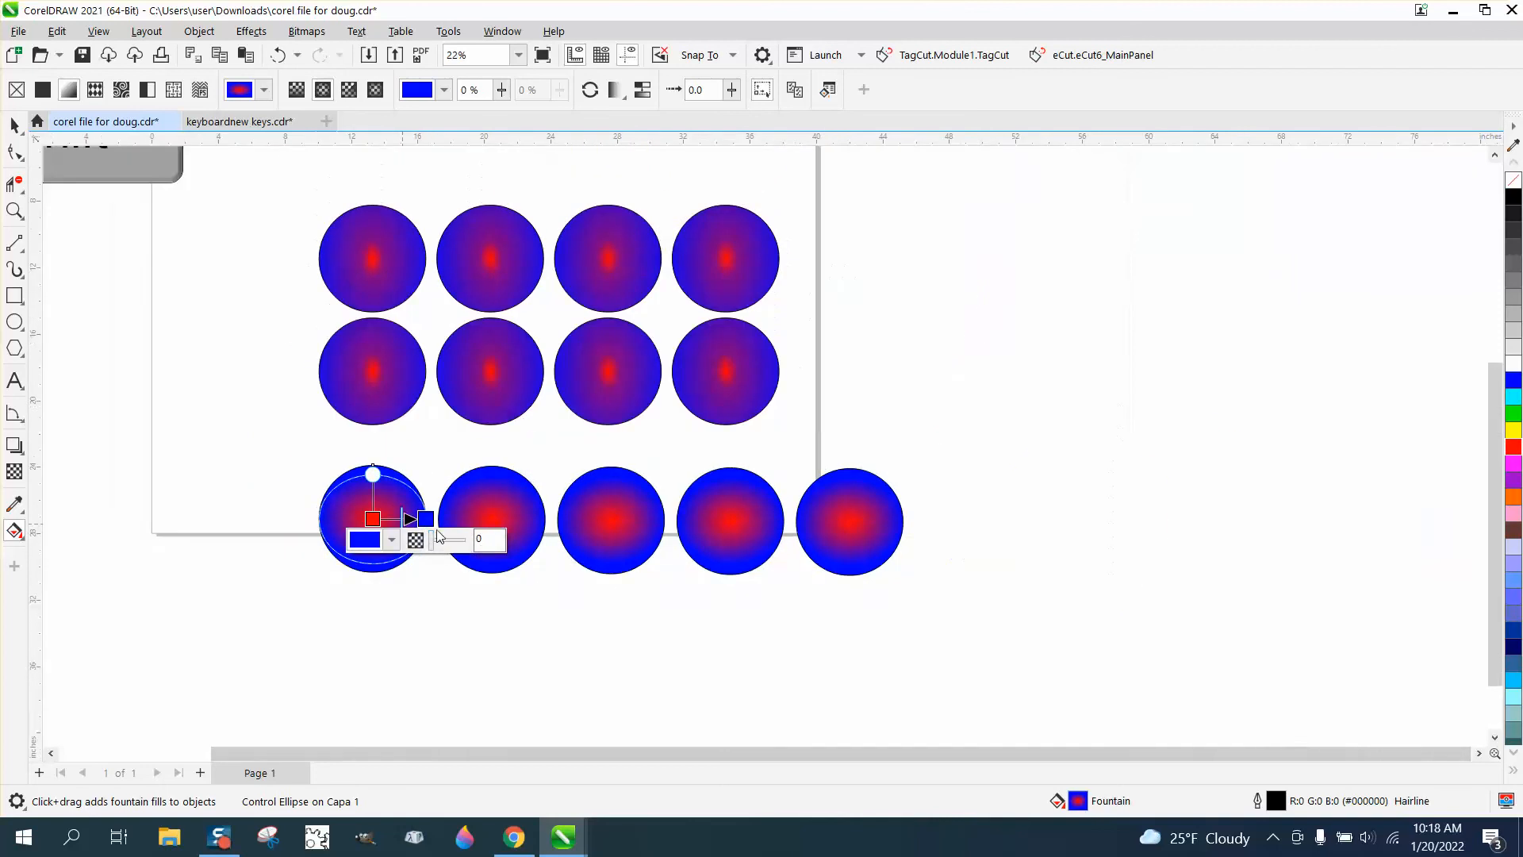